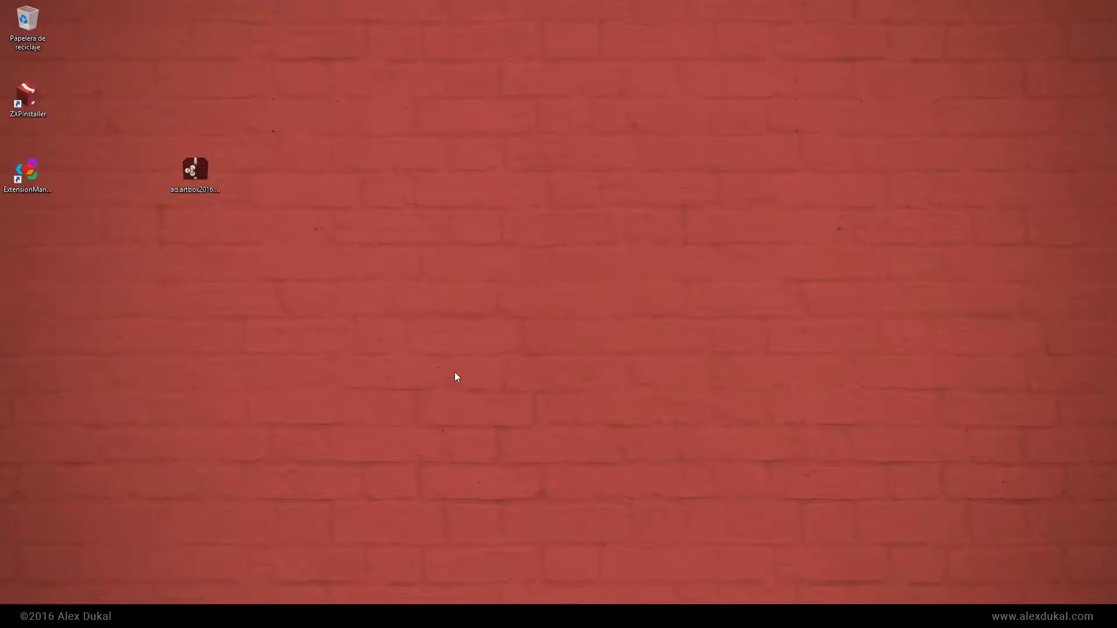
mouse_move(162, 307)
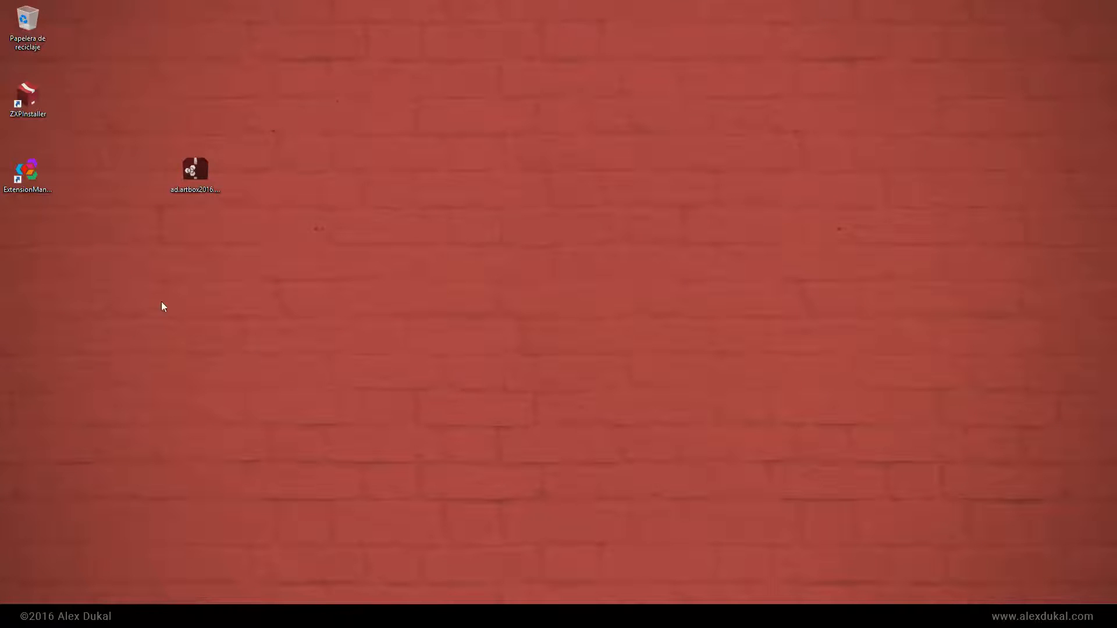
Launch Anastasiy's Extension Manager from its desktop shortcut
double_click(27, 170)
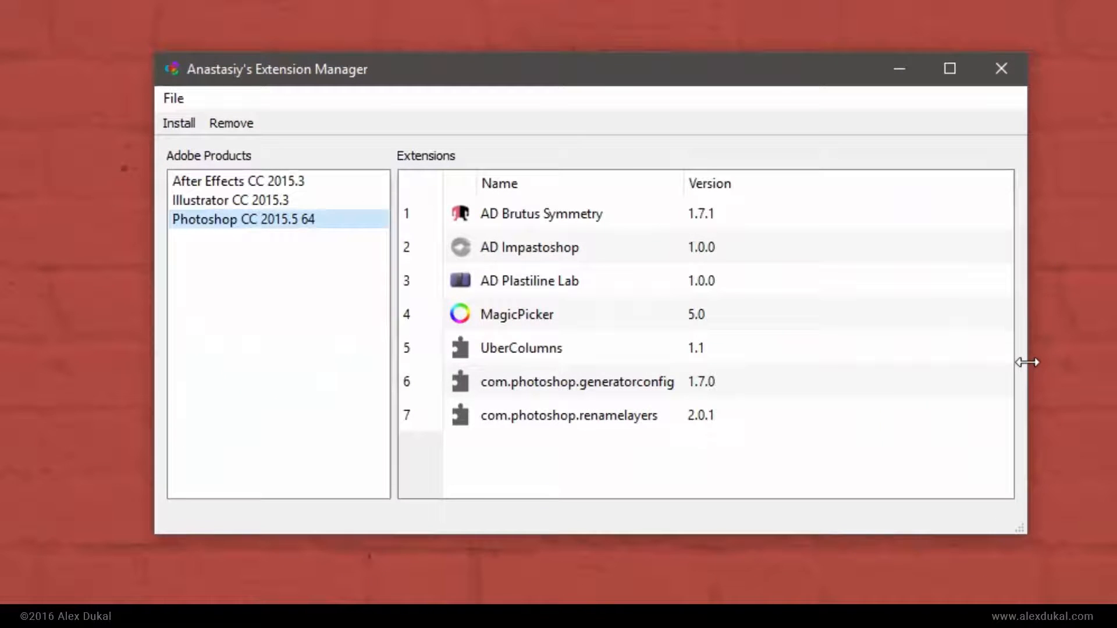
mouse_move(519, 339)
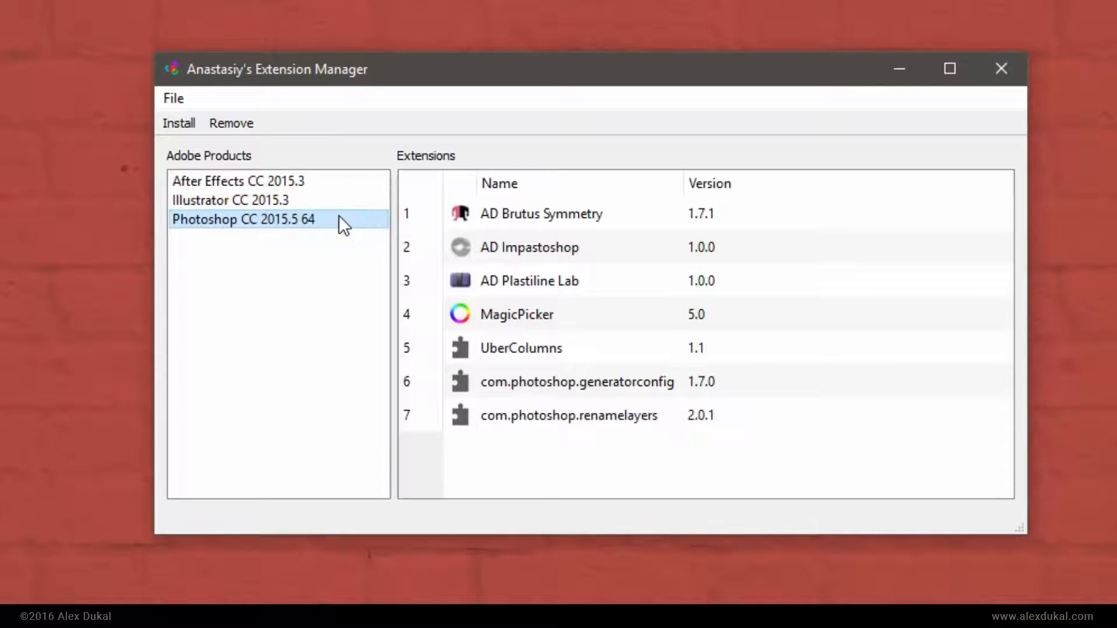
Install the ad.artbox2016.zxp package from the Escritorio folder
left_click(178, 123)
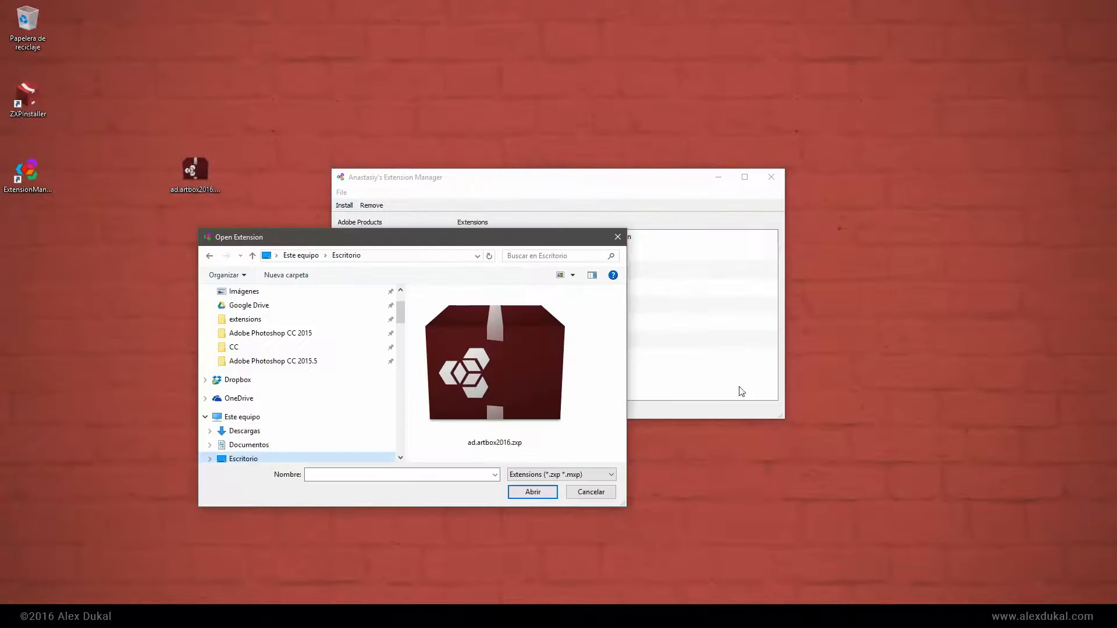
mouse_move(680, 415)
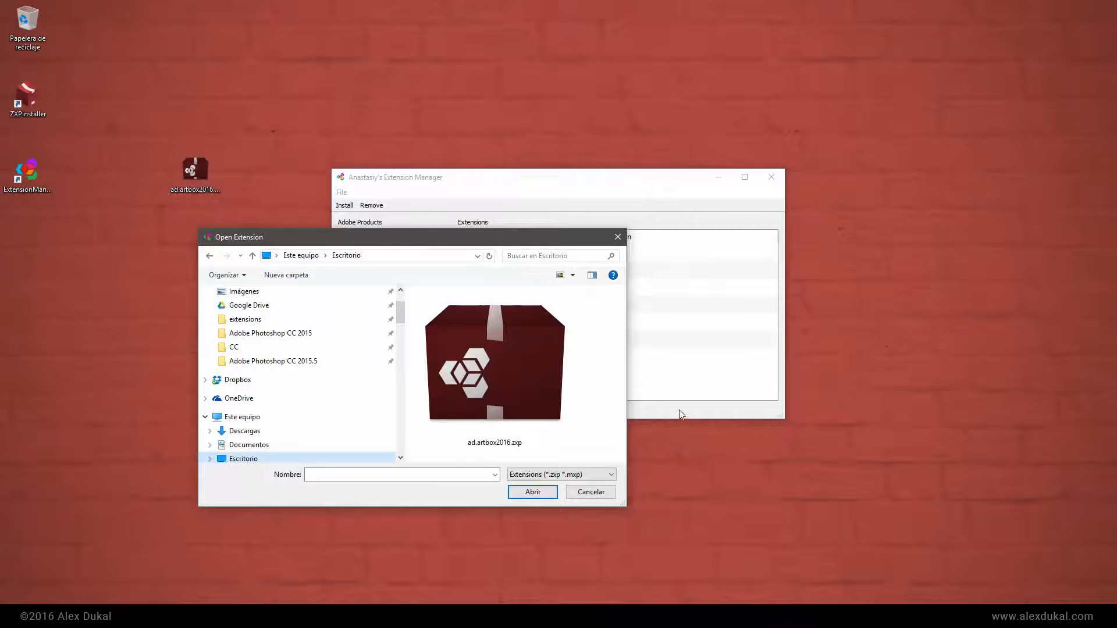
left_click(494, 363)
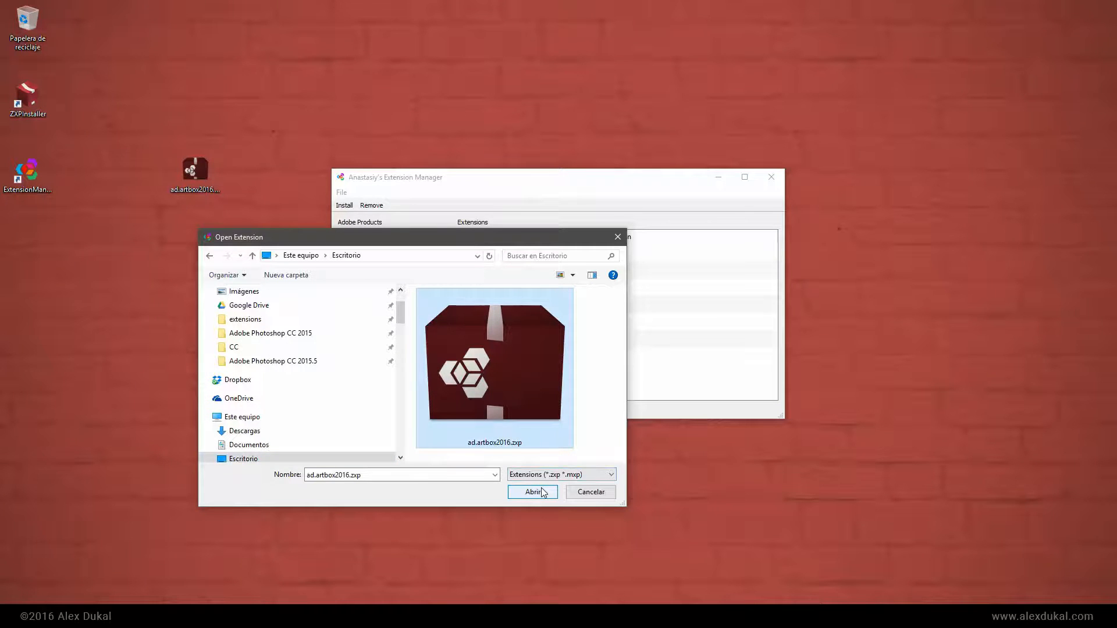
left_click(531, 492)
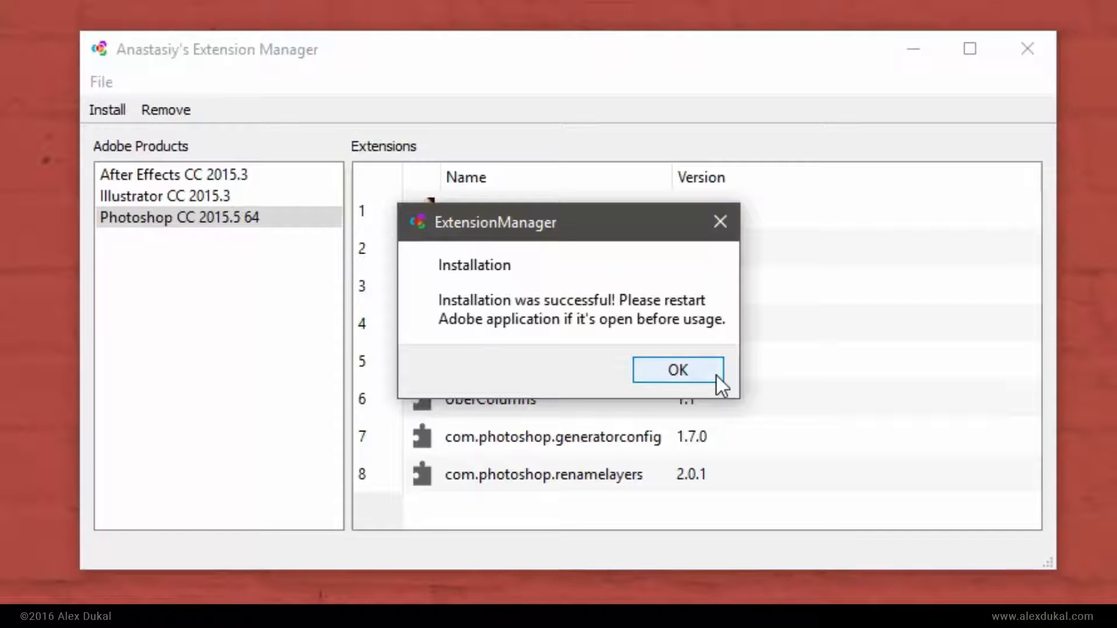
Dismiss the installation-successful message and close the Extension Manager
left_click(677, 370)
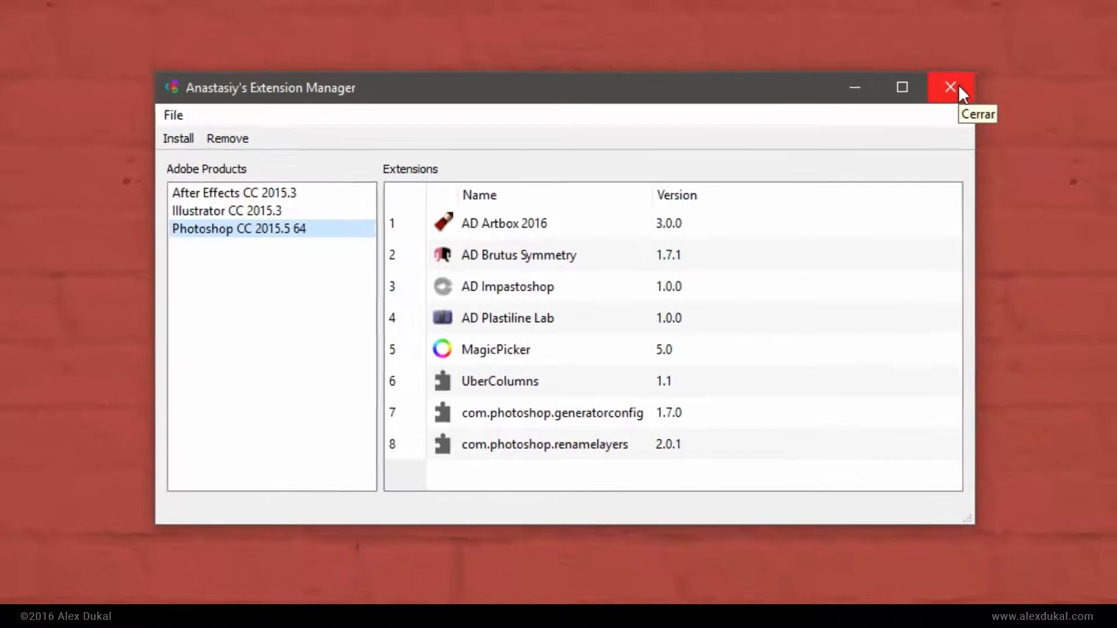
left_click(950, 87)
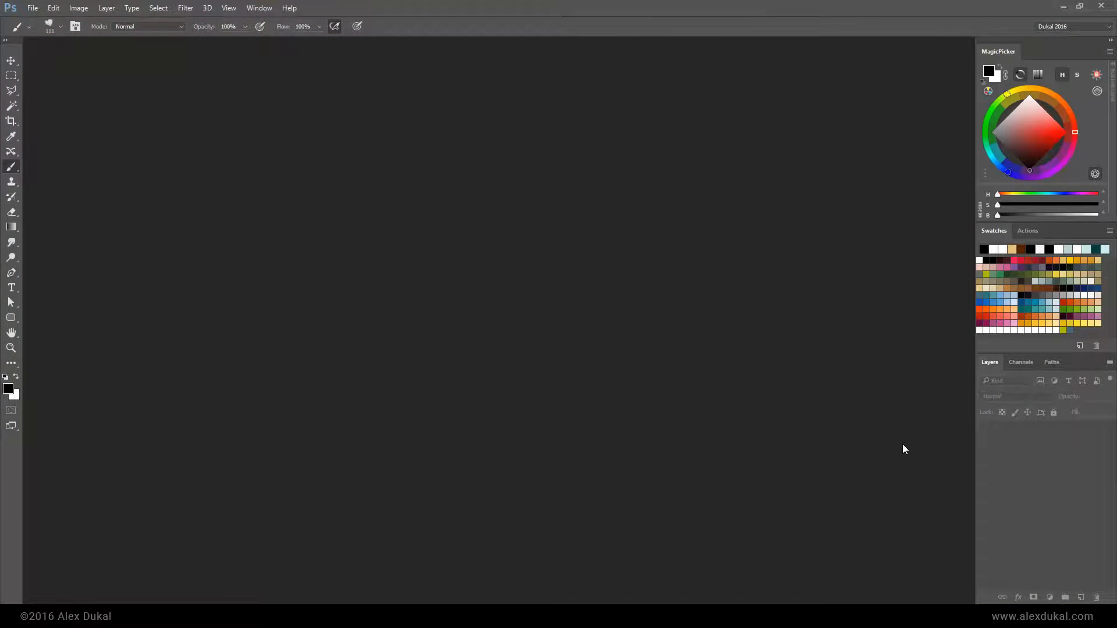
mouse_move(273, 172)
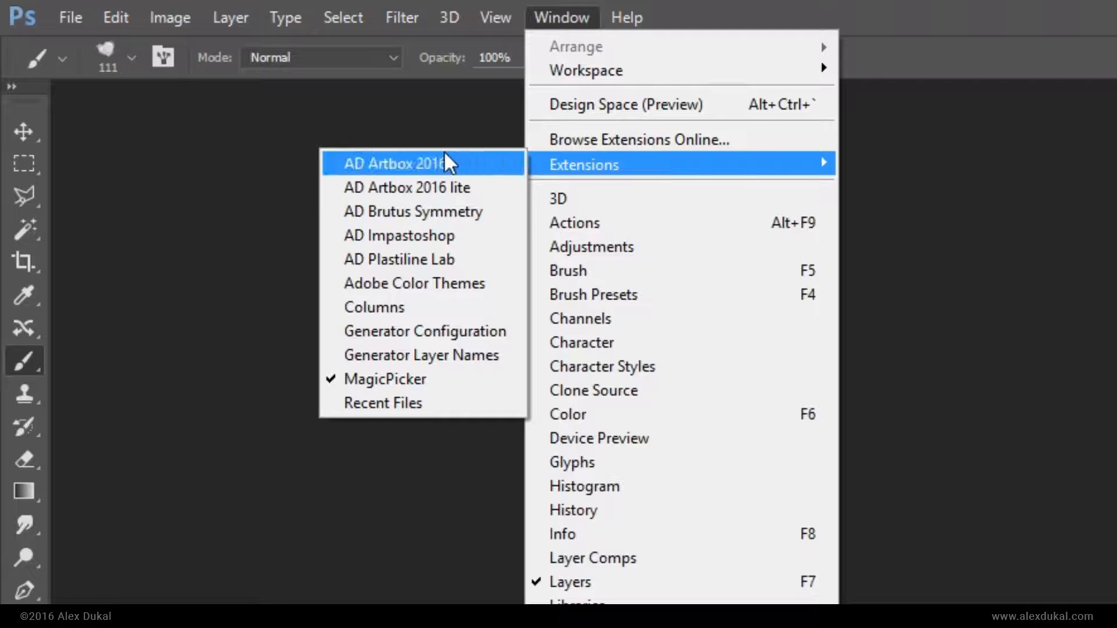
mouse_move(486, 169)
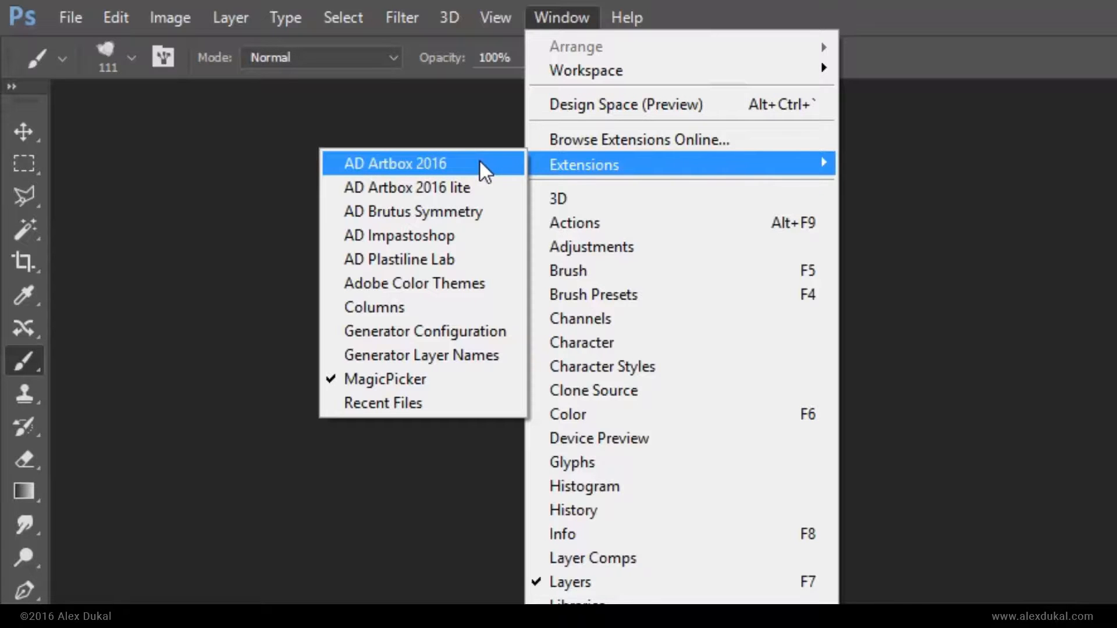
Open the AD Artbox 2016 panel from Window > Extensions
left_click(394, 163)
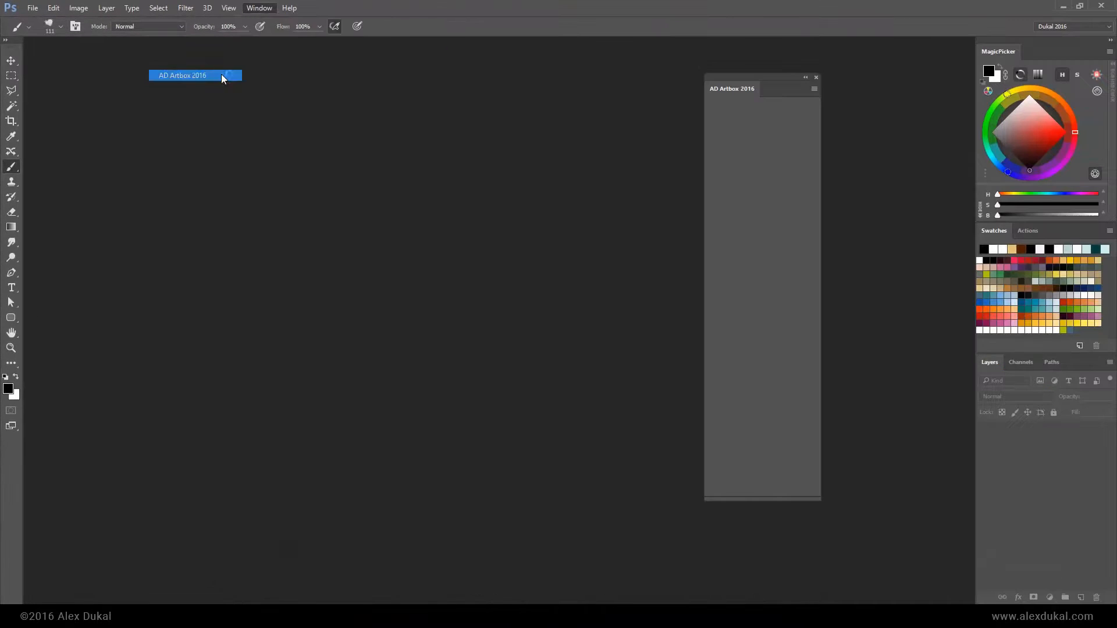
left_click(182, 75)
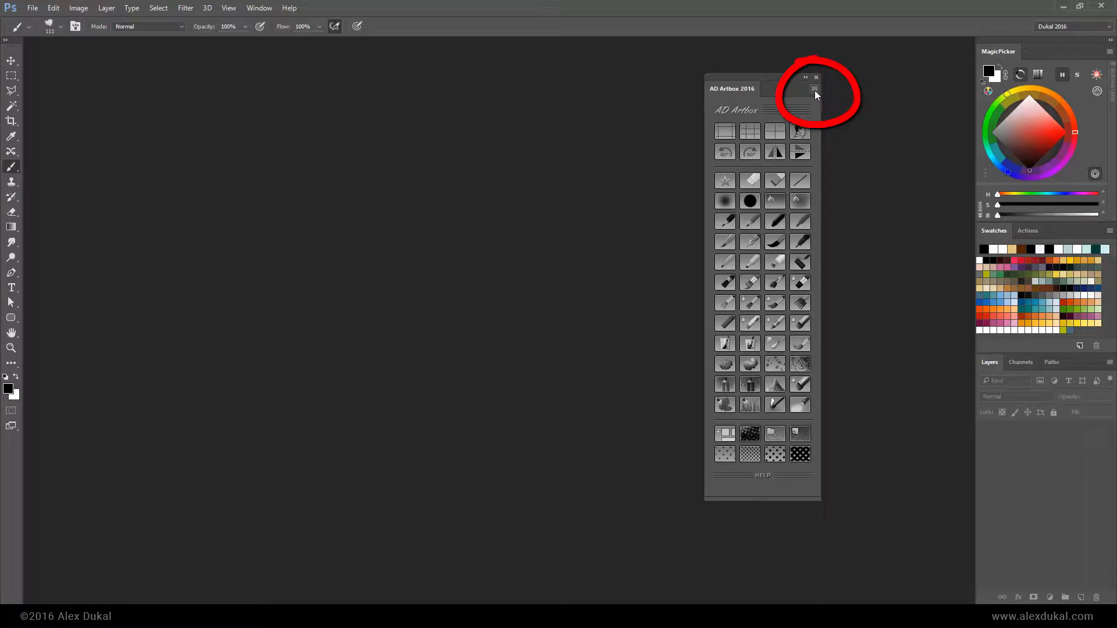
left_click(815, 89)
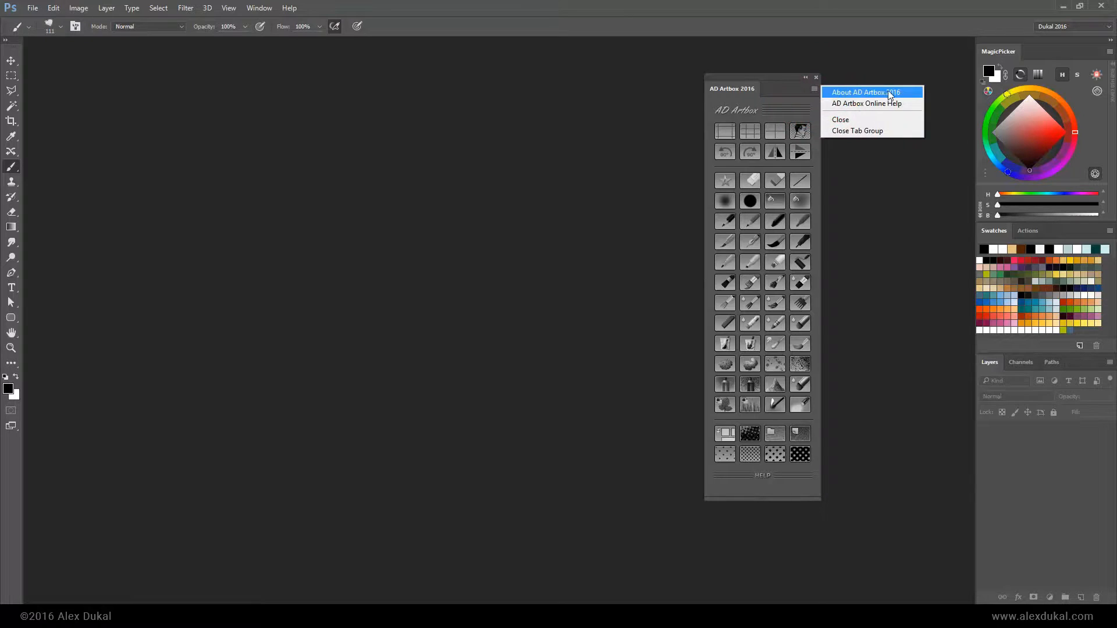
left_click(864, 92)
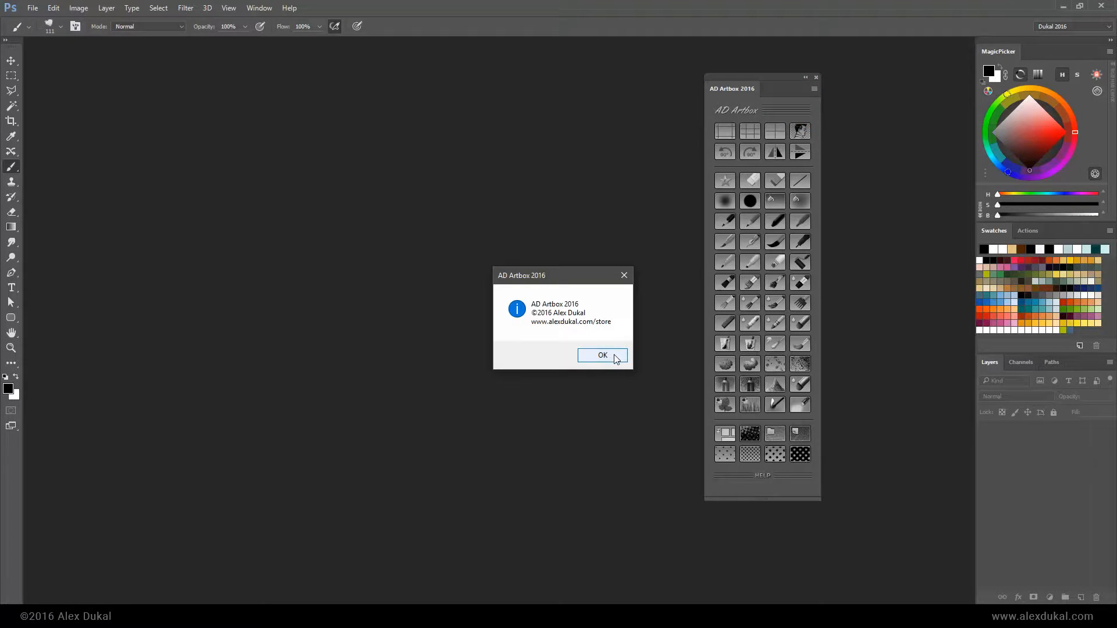
left_click(602, 355)
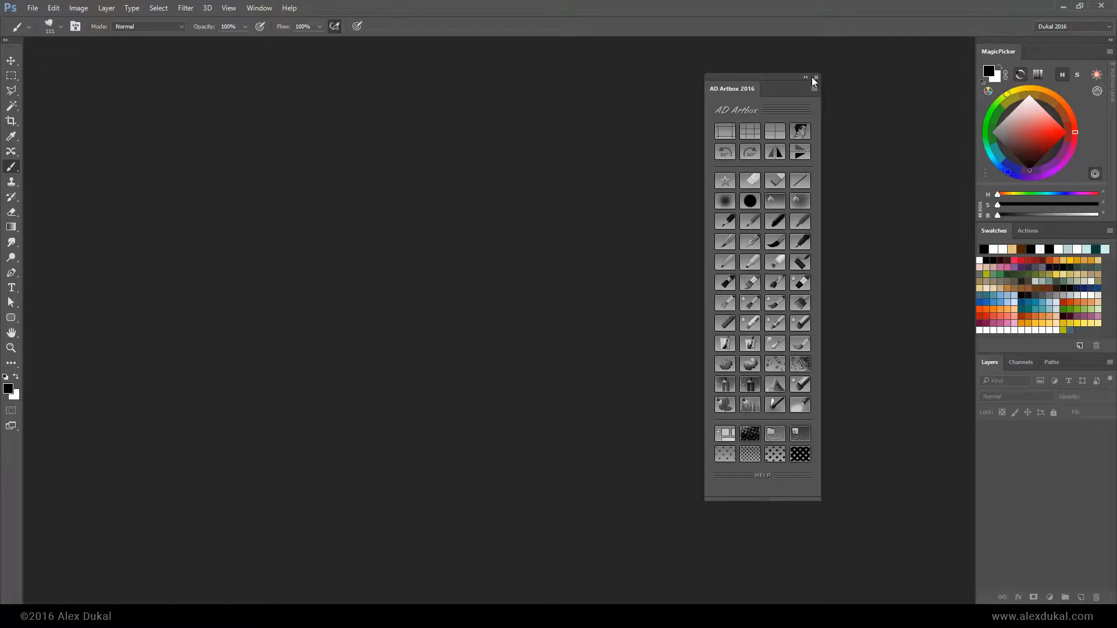
Drag the AD Artbox 2016 panel tab beside the MagicPicker column to dock it
left_click(814, 78)
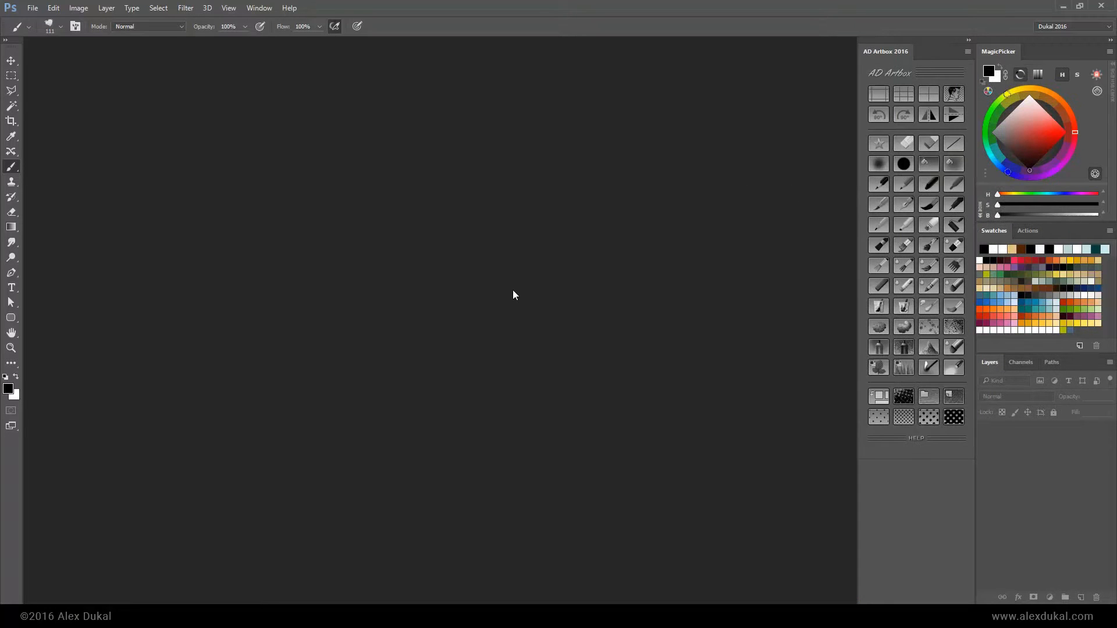
mouse_move(836, 521)
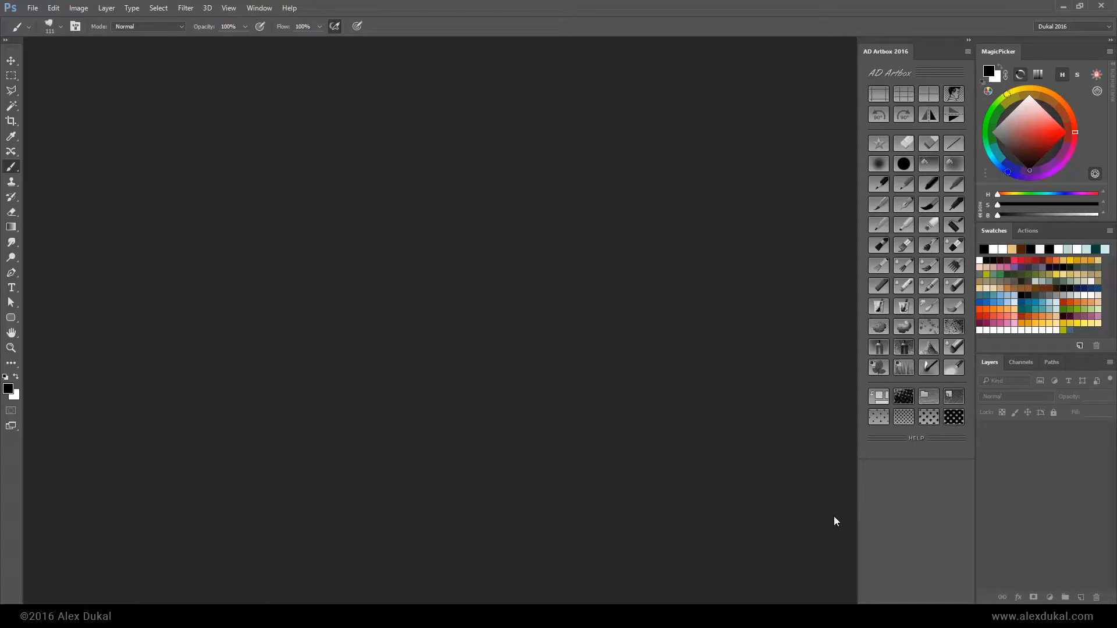
mouse_move(919, 439)
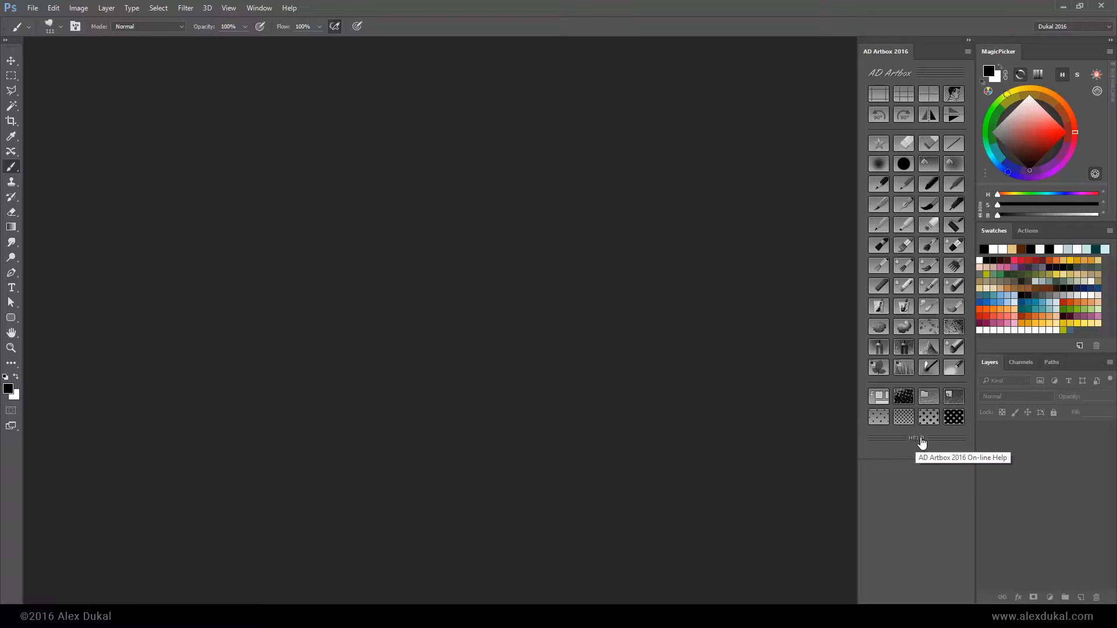